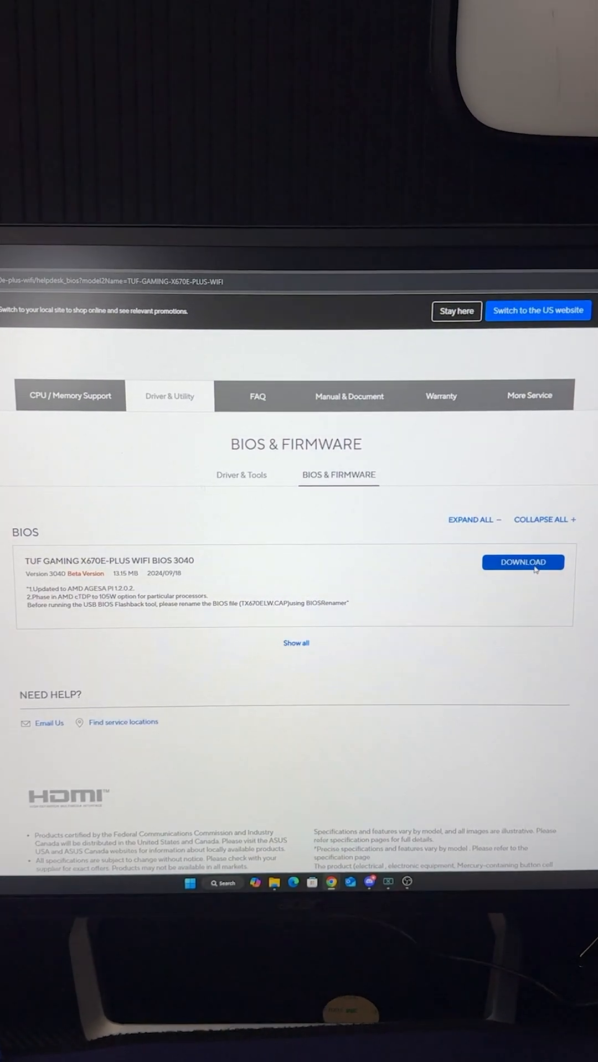
- Download the BIOS 3040 update file for the TUF GAMING X670E-PLUS WIFI
left_click(522, 562)
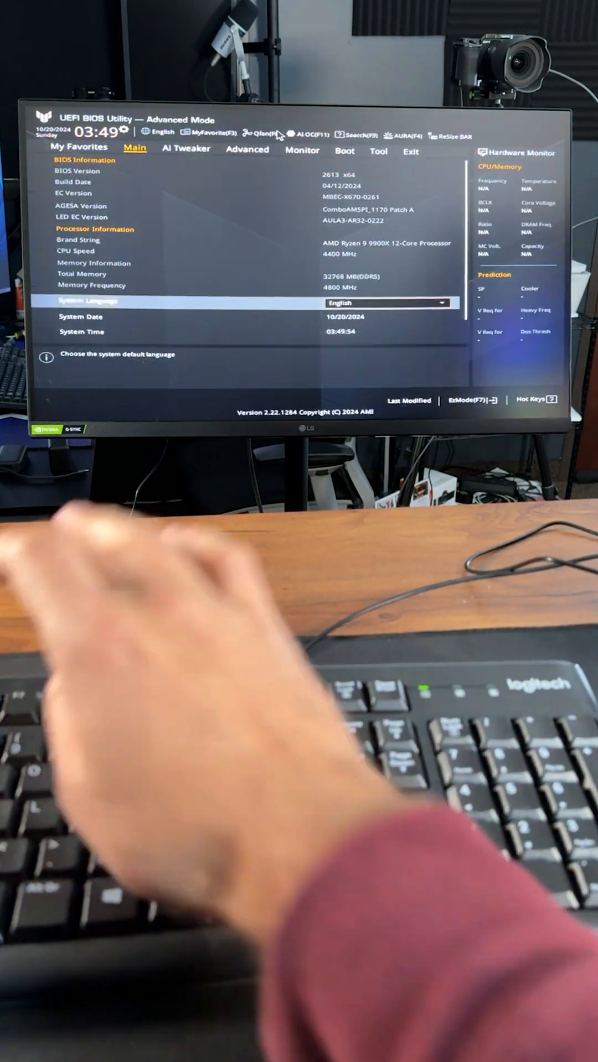
- Flash BIOS 3040 and return to the EZ Mode overview
left_click(379, 151)
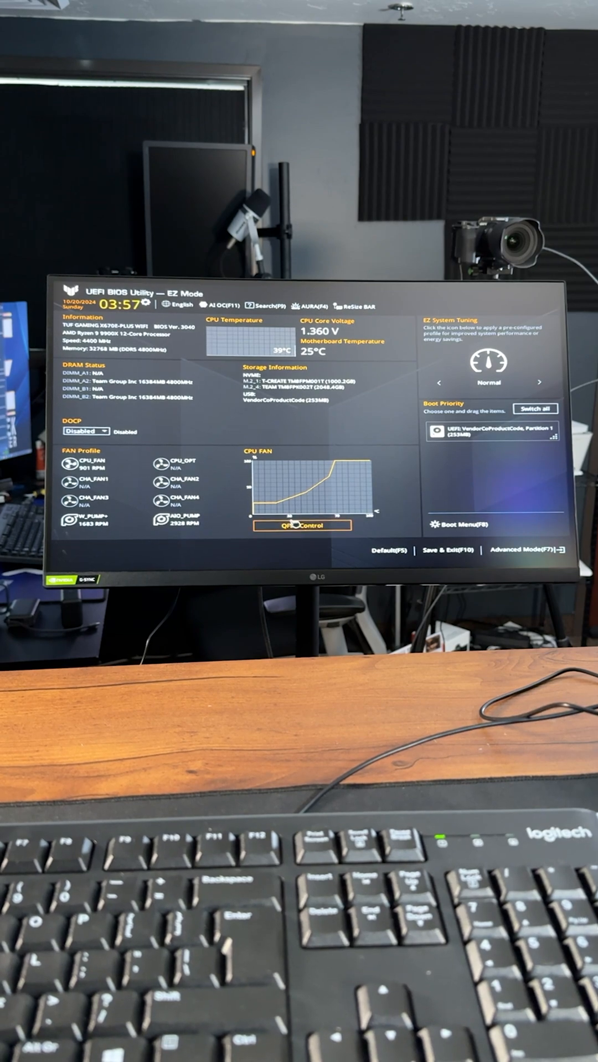
- In QFan Control, switch the fans to PWM Mode and exit to the overview
left_click(303, 524)
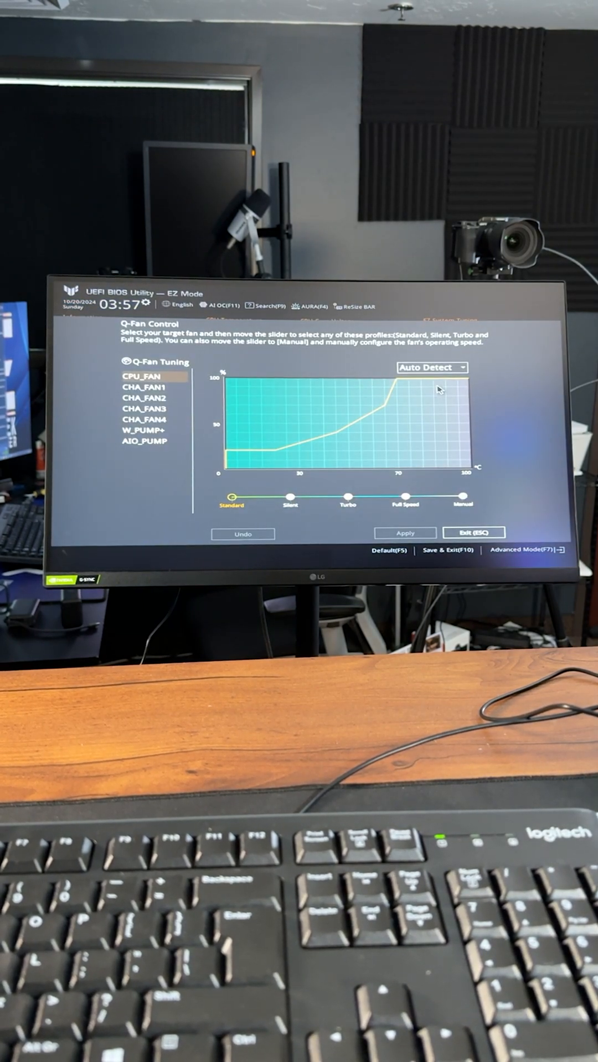
left_click(145, 397)
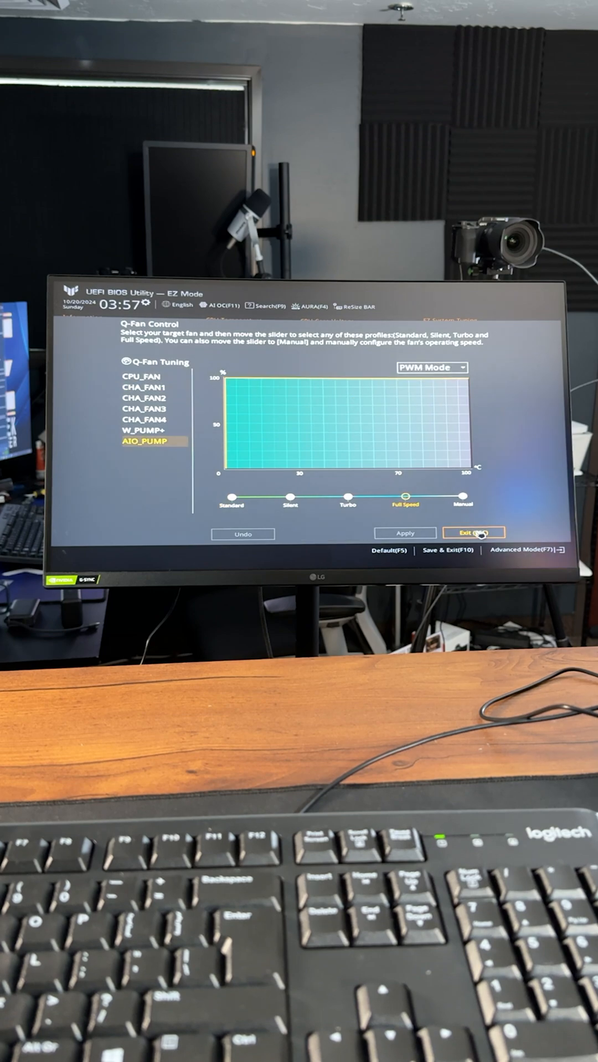
left_click(475, 534)
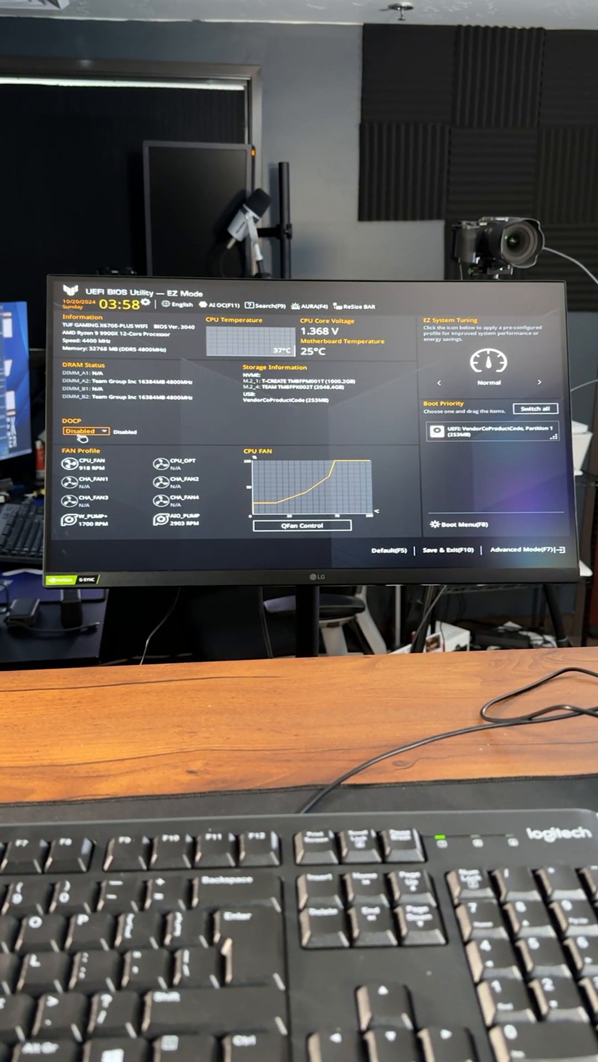
- Enable the DOCP I (DDR5-6400) profile, save and reset into Windows Setup
left_click(86, 431)
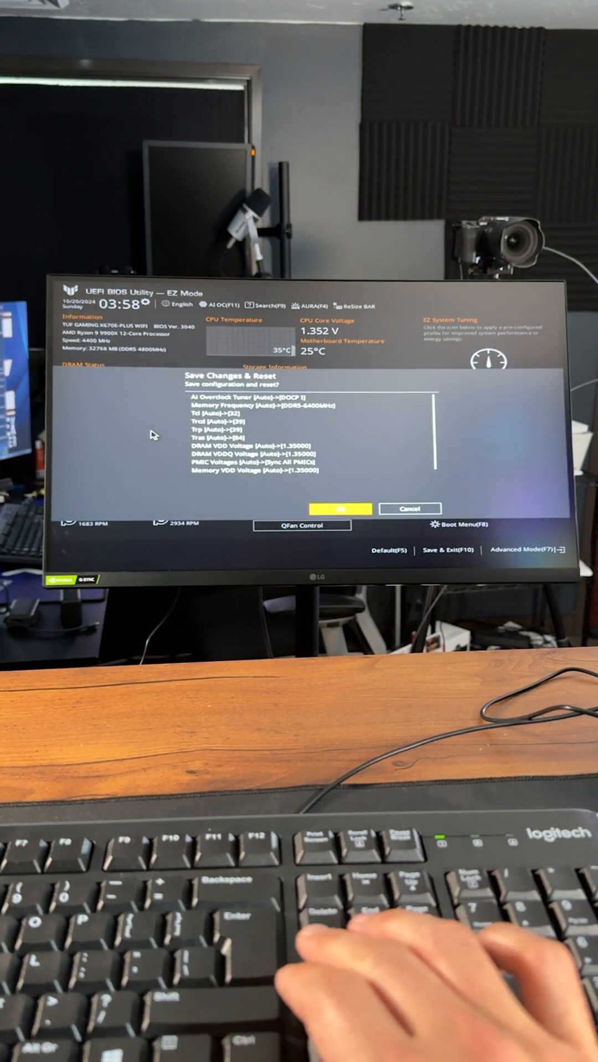
left_click(332, 509)
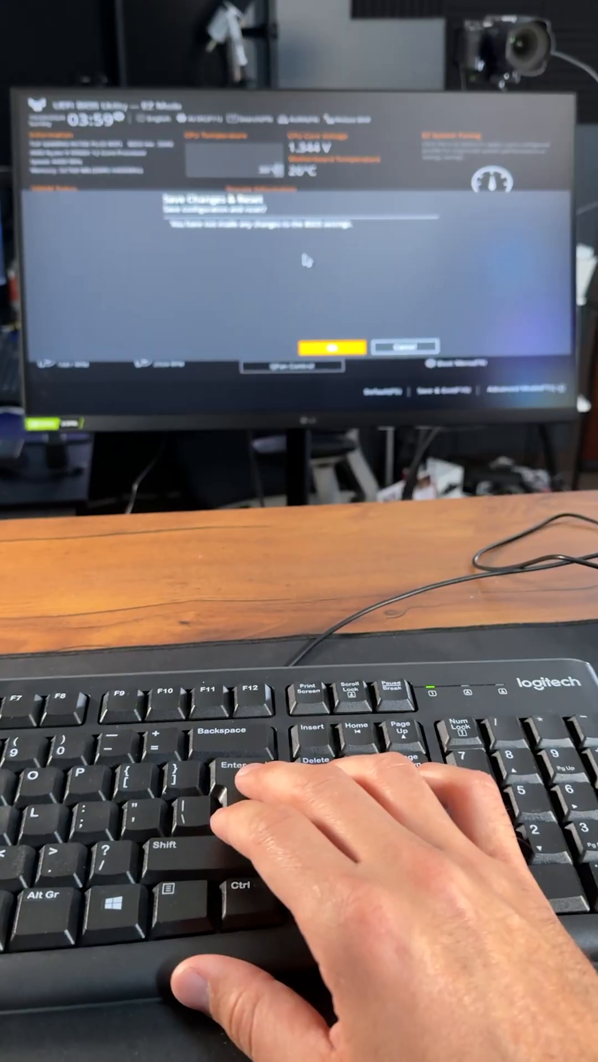
left_click(338, 346)
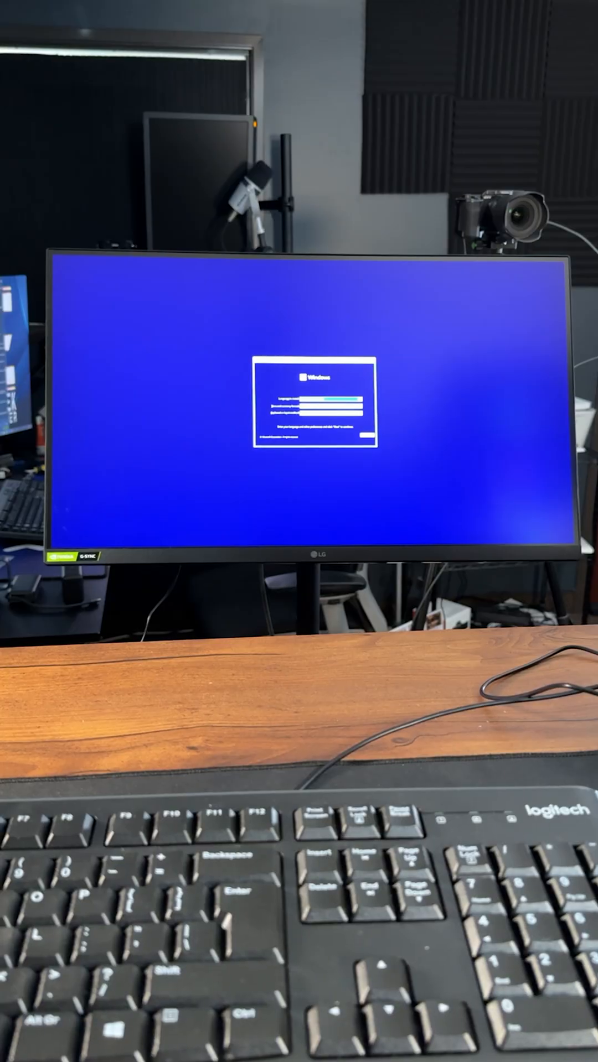